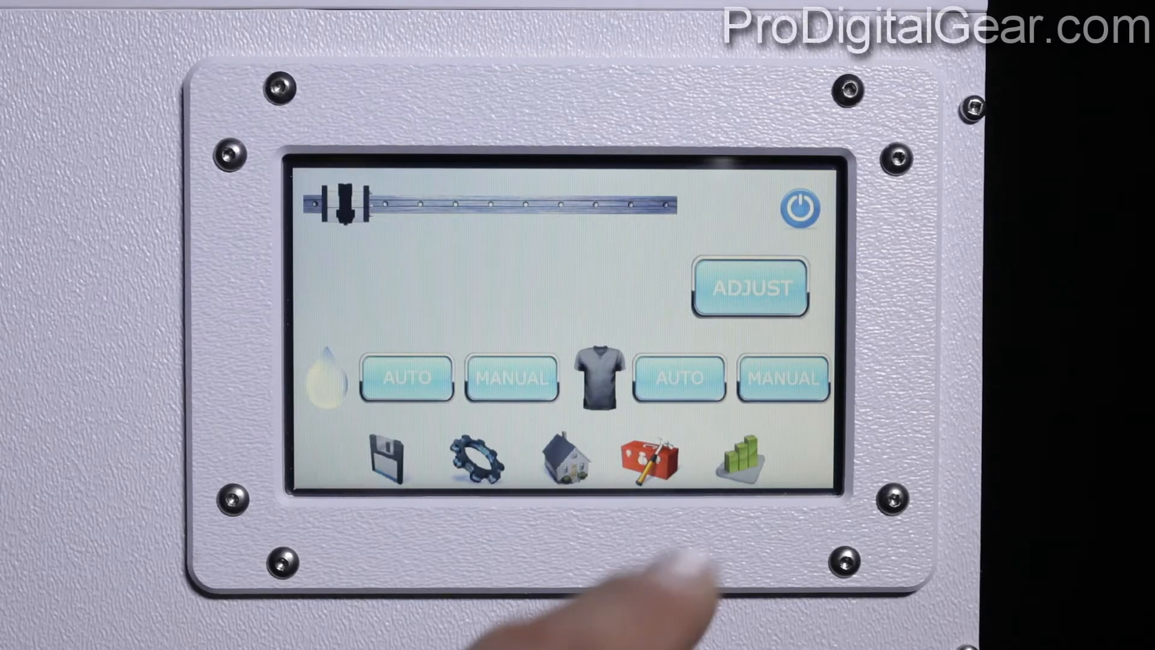
- Open the stats page with shirt counts, cost per gallon, cycle count and total cost
{"action": "left_click", "coordinate": [742, 460]}
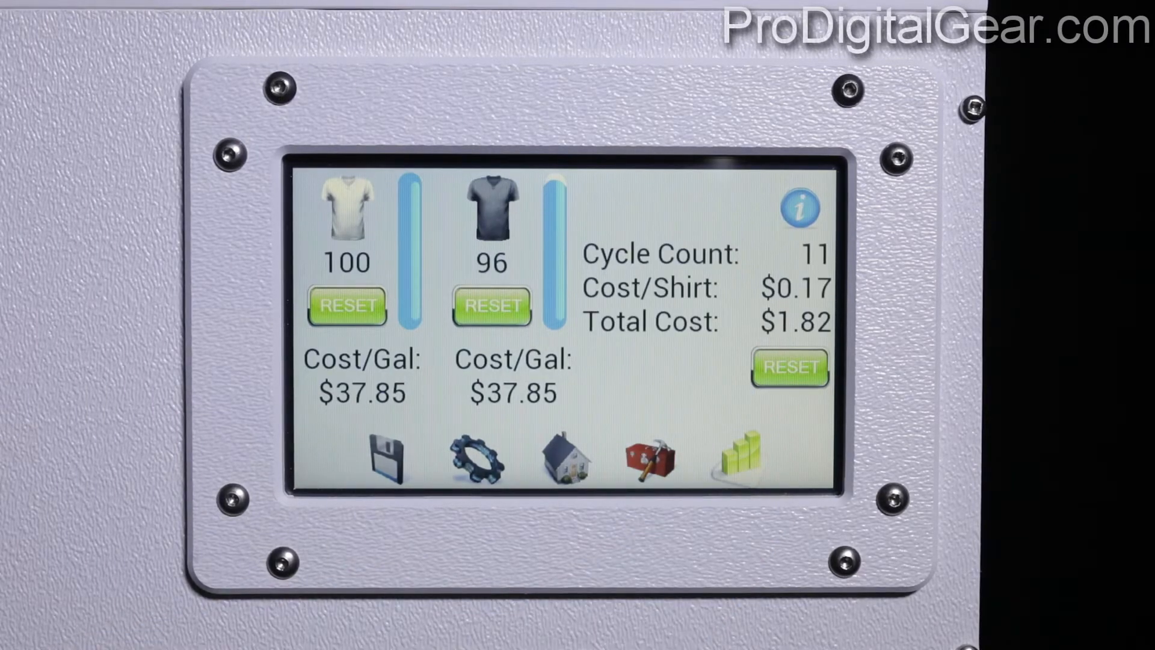